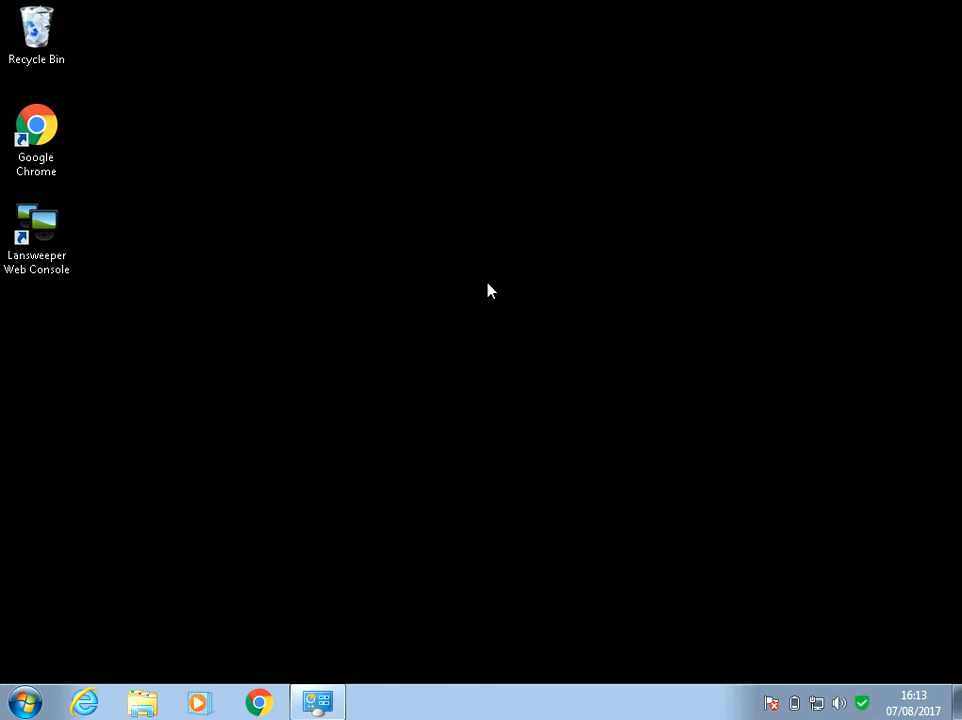
mouse_move(358, 214)
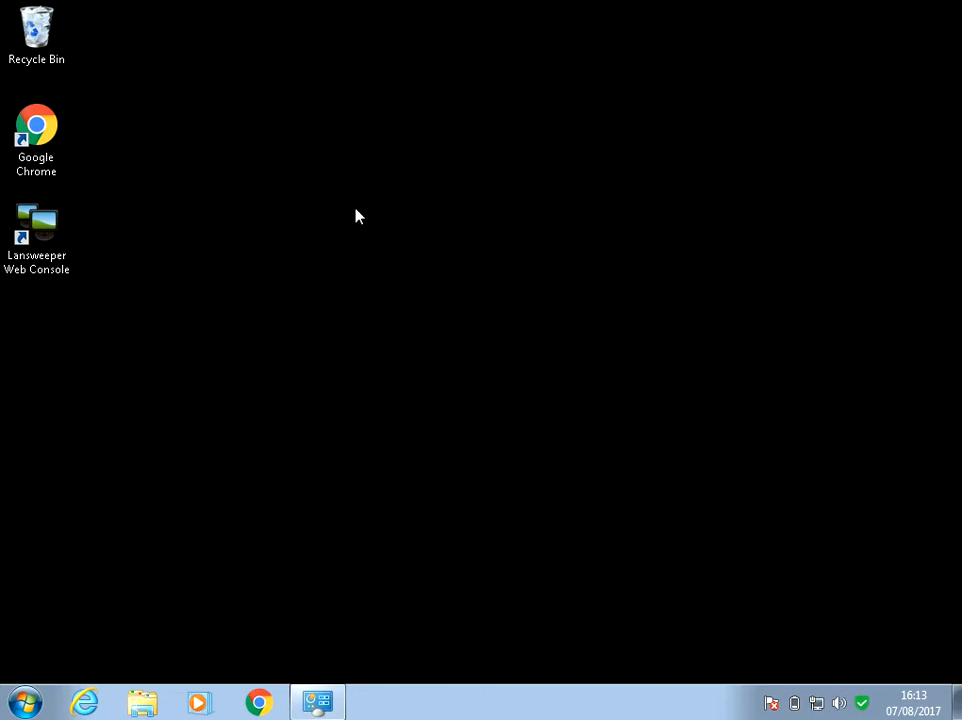
mouse_move(50, 680)
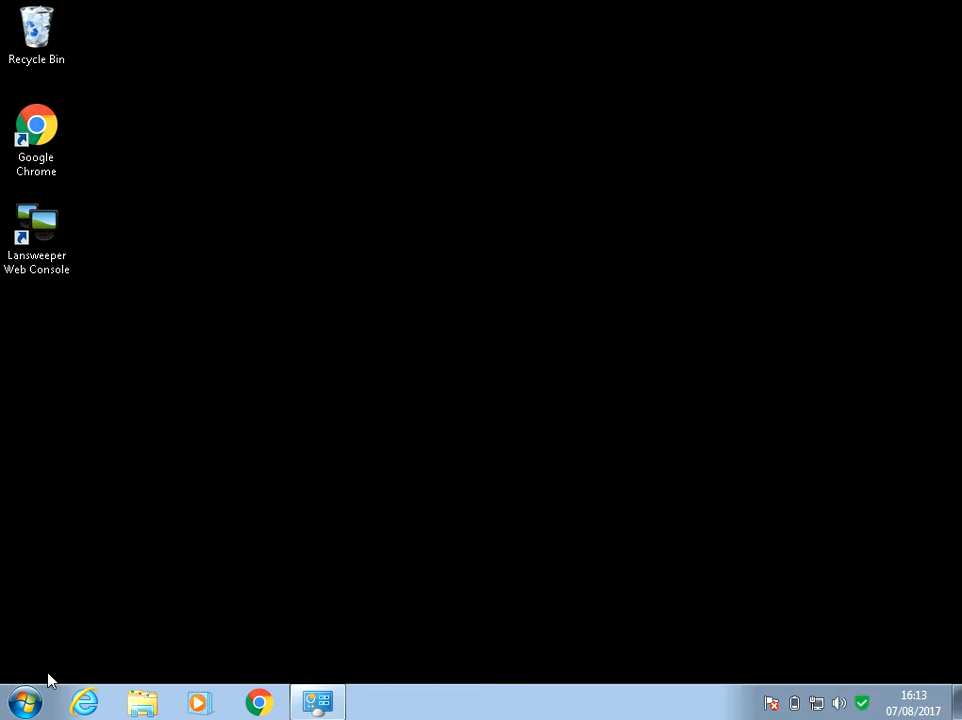
Step: Search the Start menu for msconfig so the System Configuration program appears
left_click(22, 692)
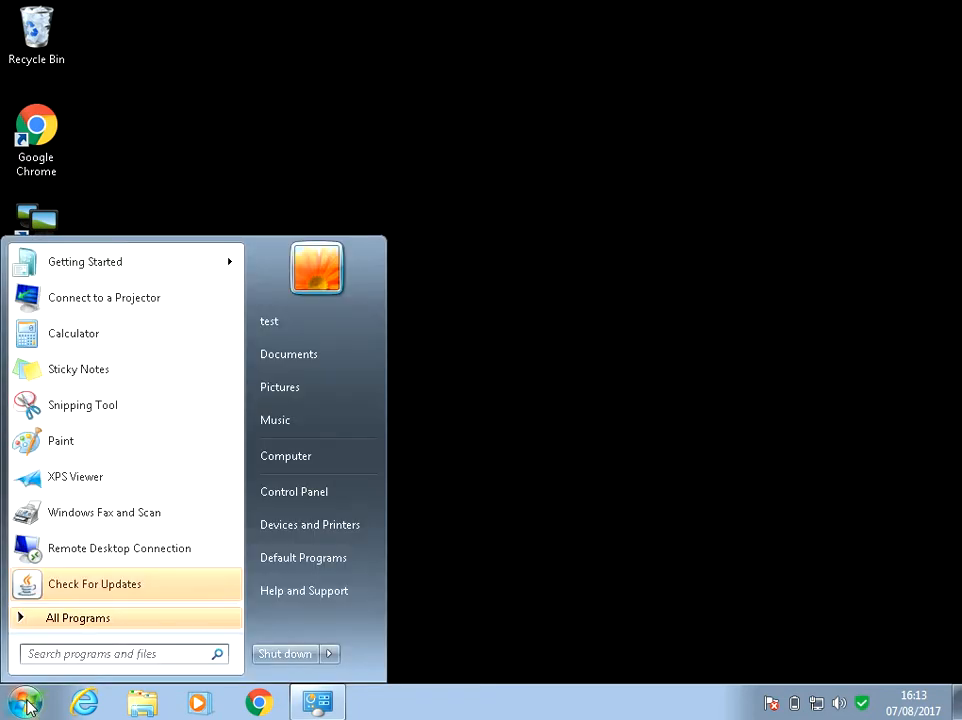
type("msconfig")
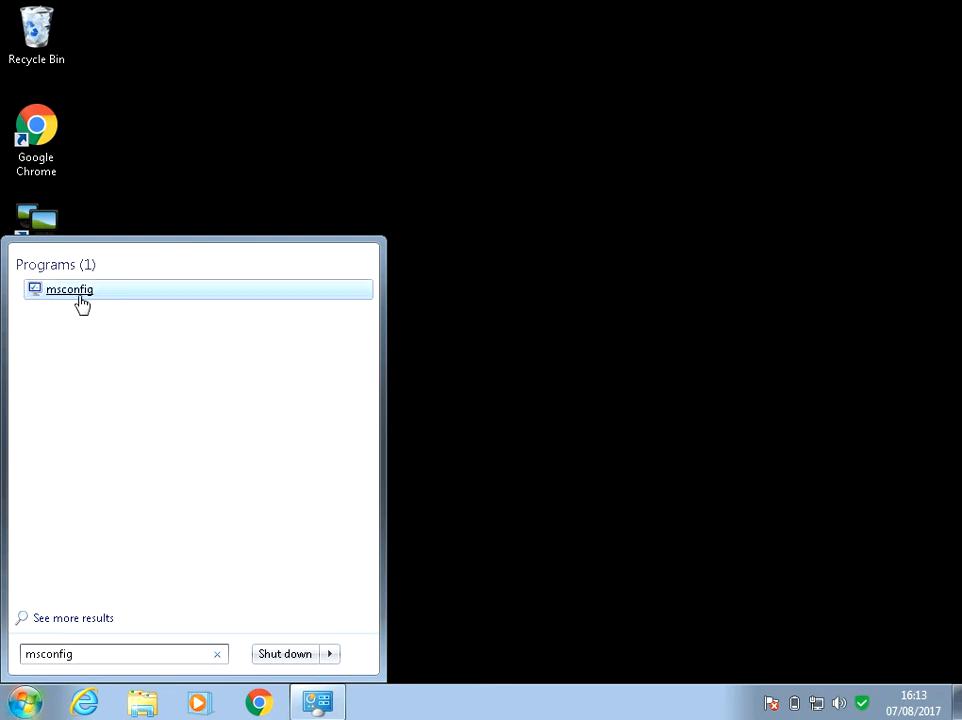
Step: Launch msconfig, choose Selective startup and uncheck Load startup items
left_click(68, 288)
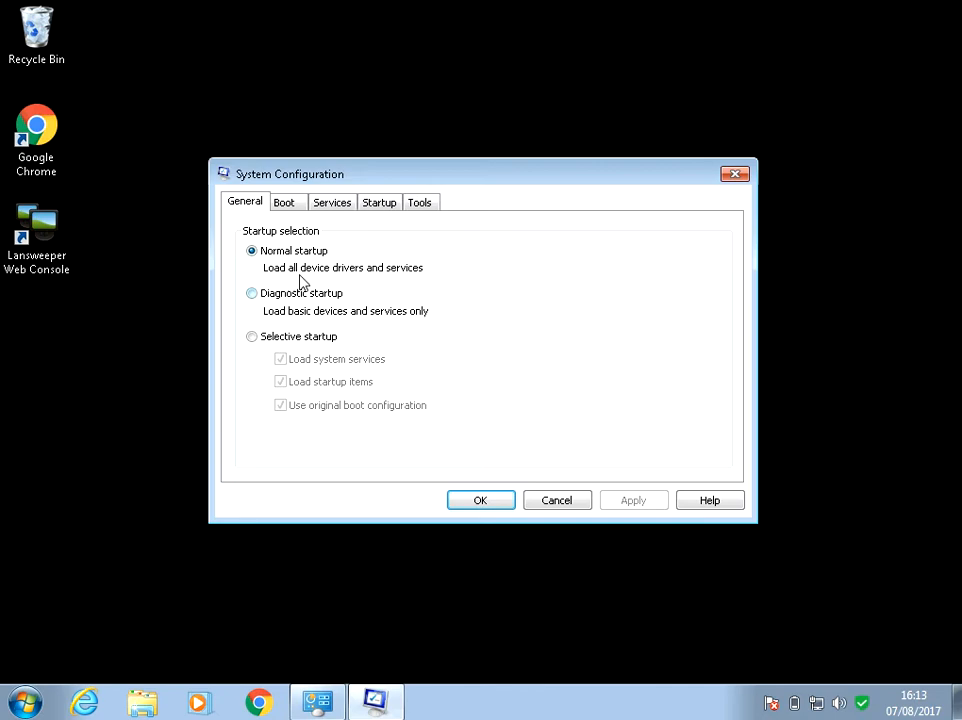
mouse_move(338, 268)
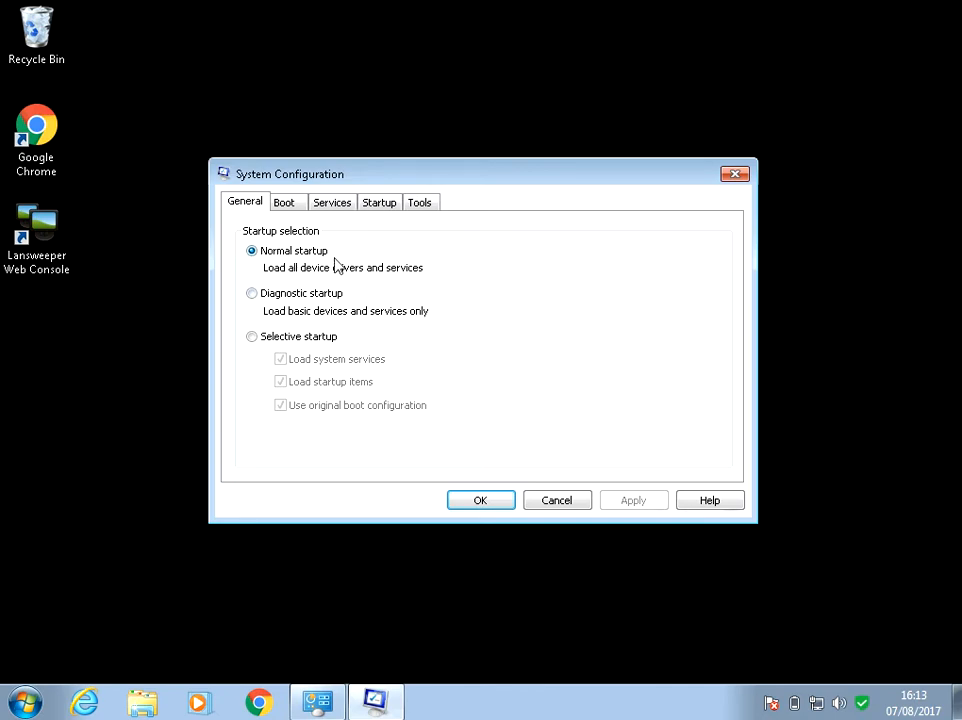
mouse_move(314, 260)
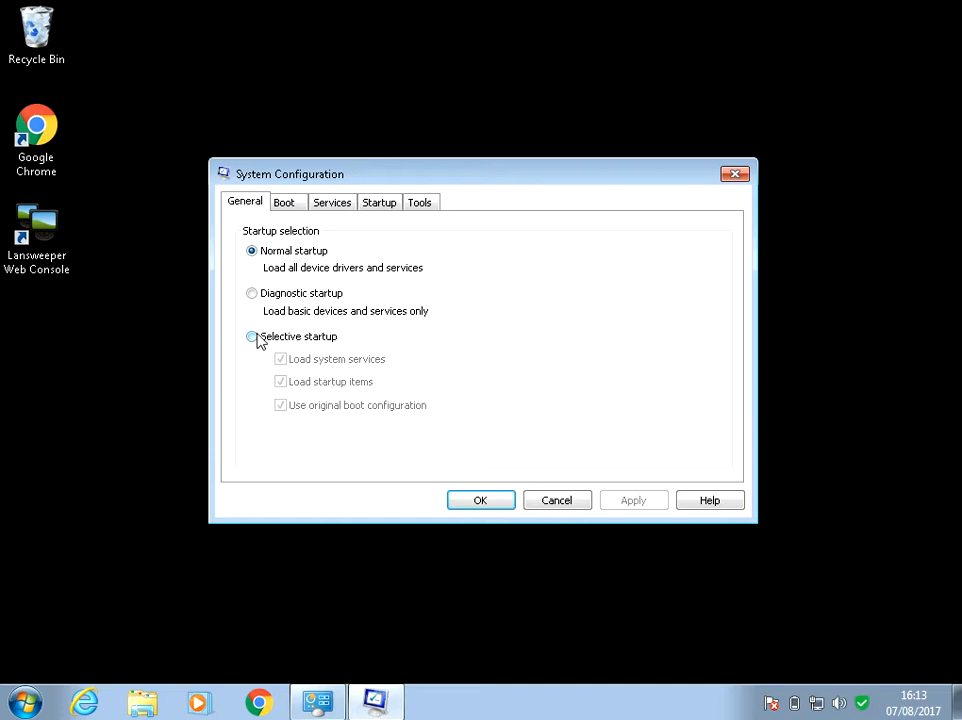
left_click(252, 336)
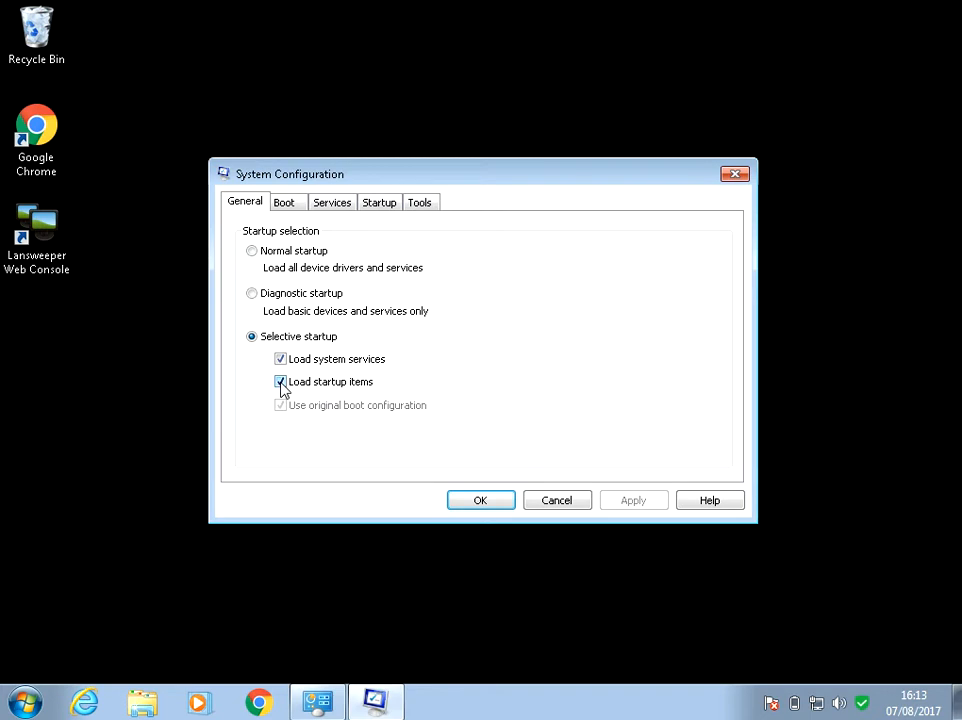
left_click(280, 382)
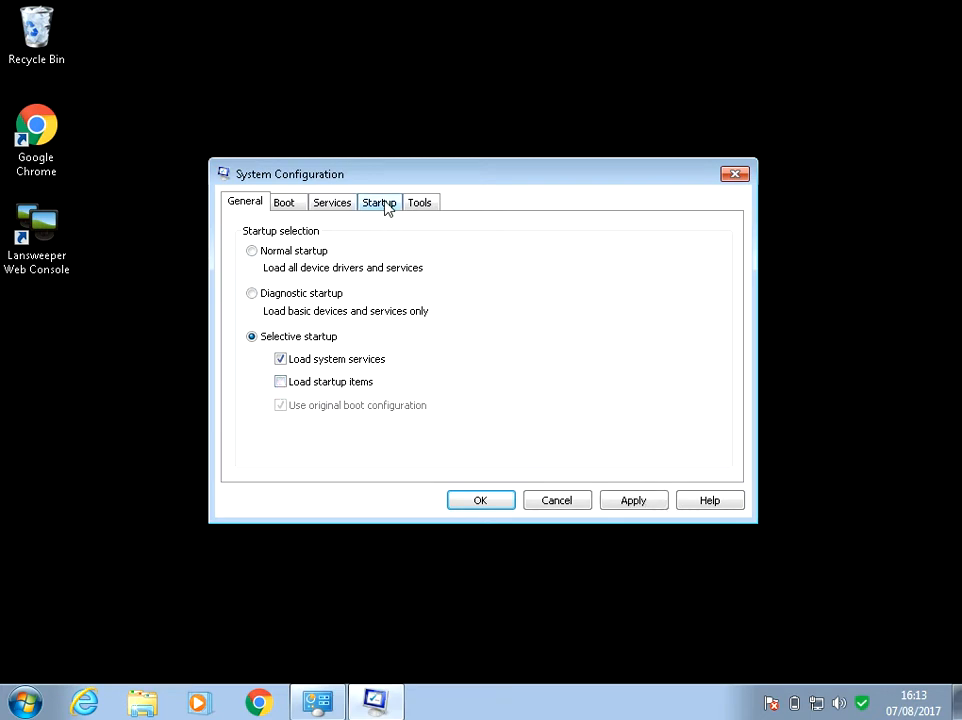
Step: Review the Startup list, then uncheck Load system services under Selective startup
left_click(378, 202)
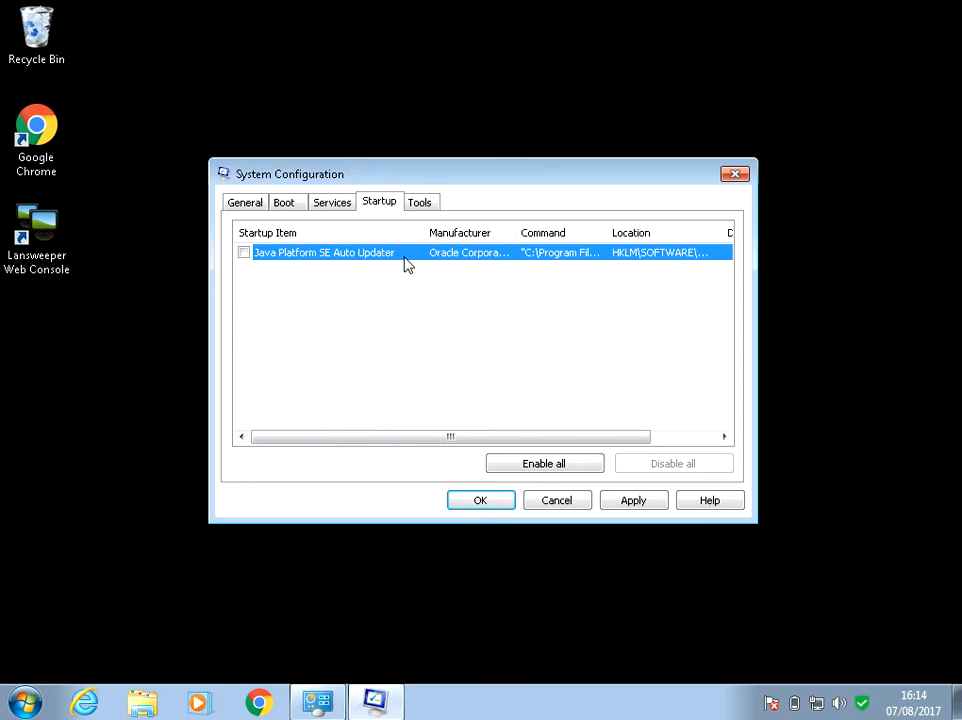
mouse_move(384, 270)
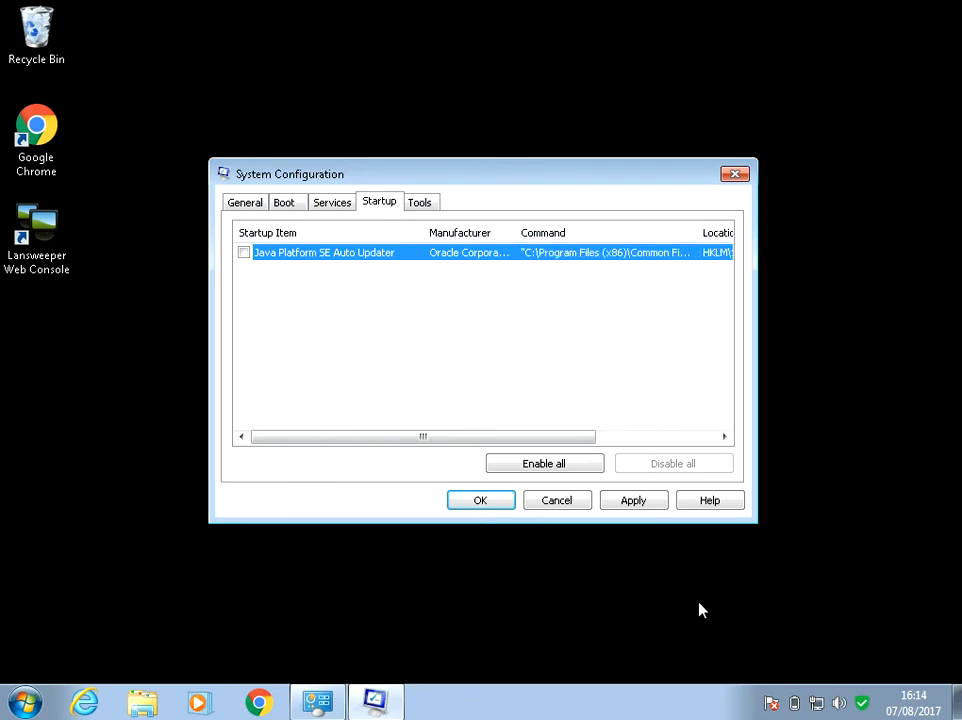
mouse_move(870, 700)
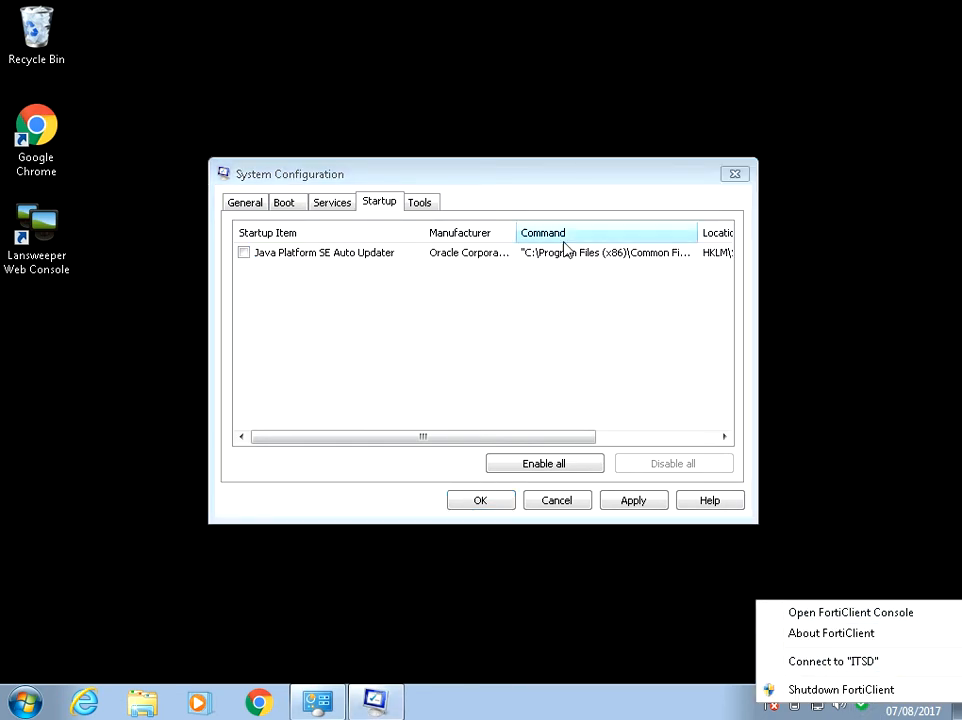
left_click(324, 252)
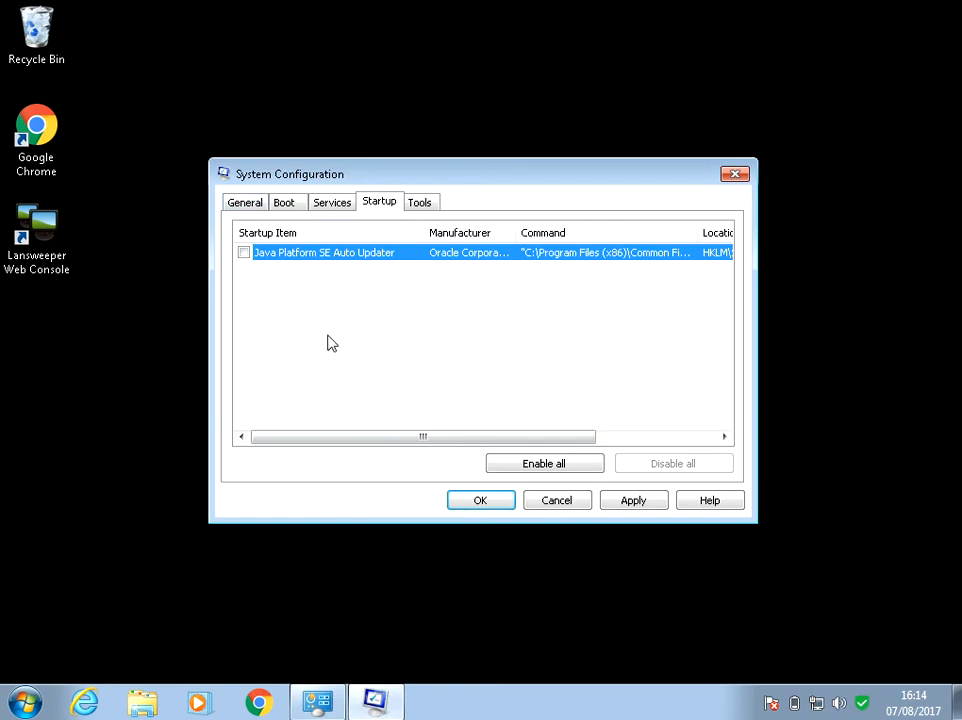
left_click(244, 200)
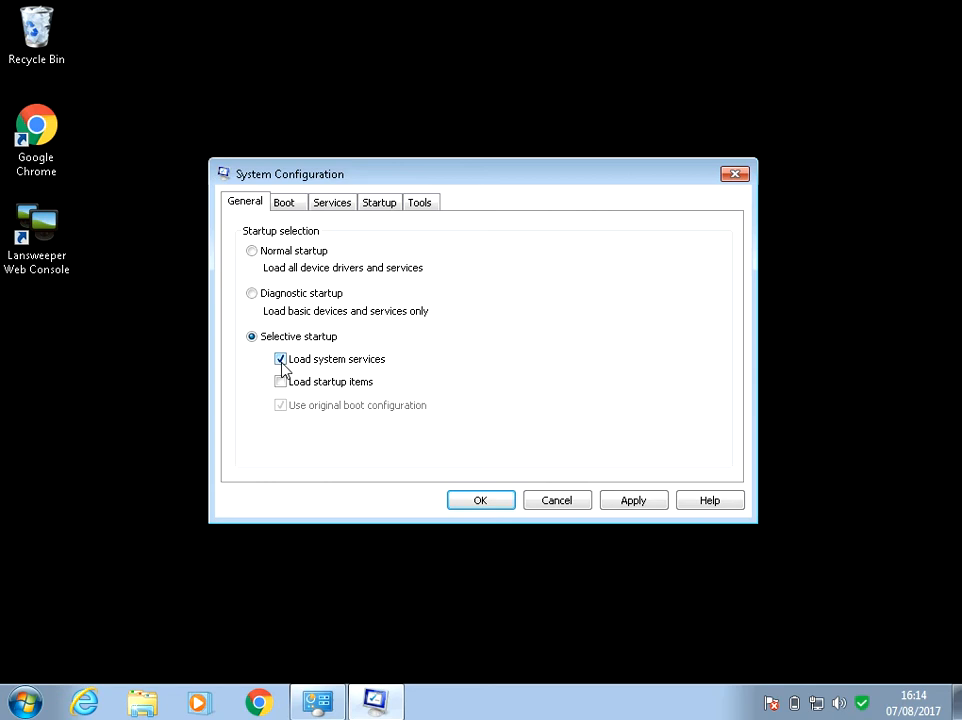
left_click(280, 360)
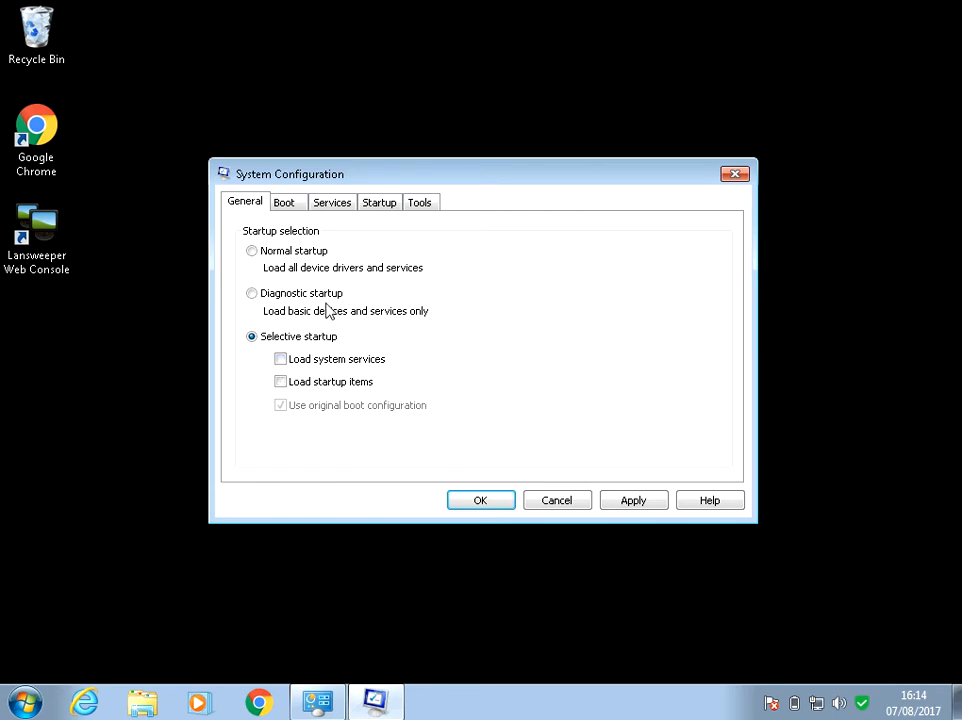
mouse_move(440, 504)
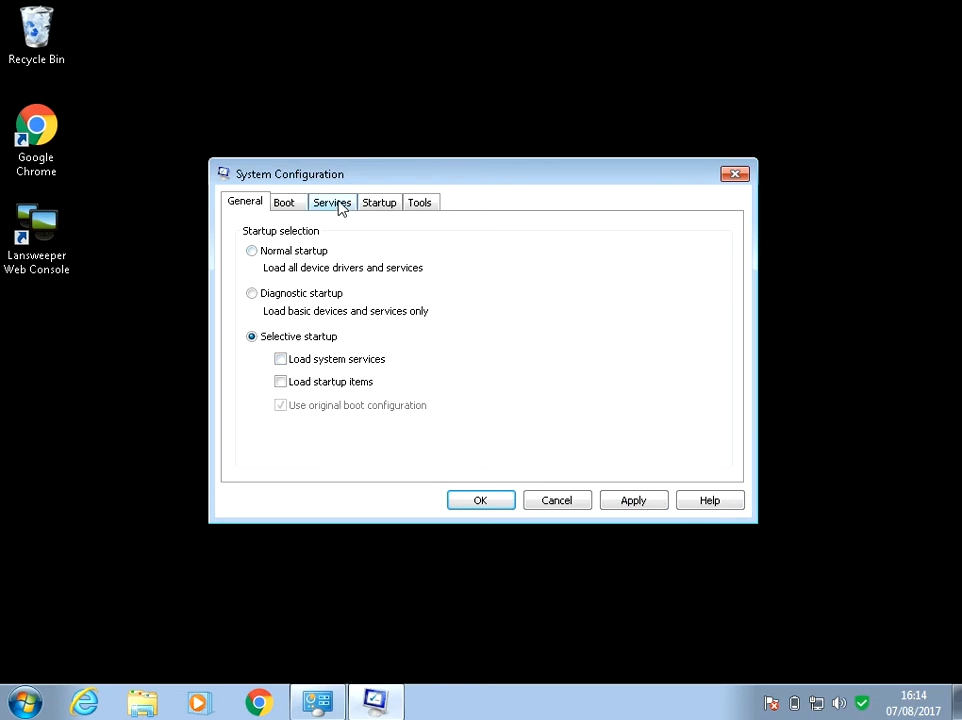
Step: Hide all Microsoft services and review the remaining third-party entries like Adobe and FortiClient
left_click(332, 202)
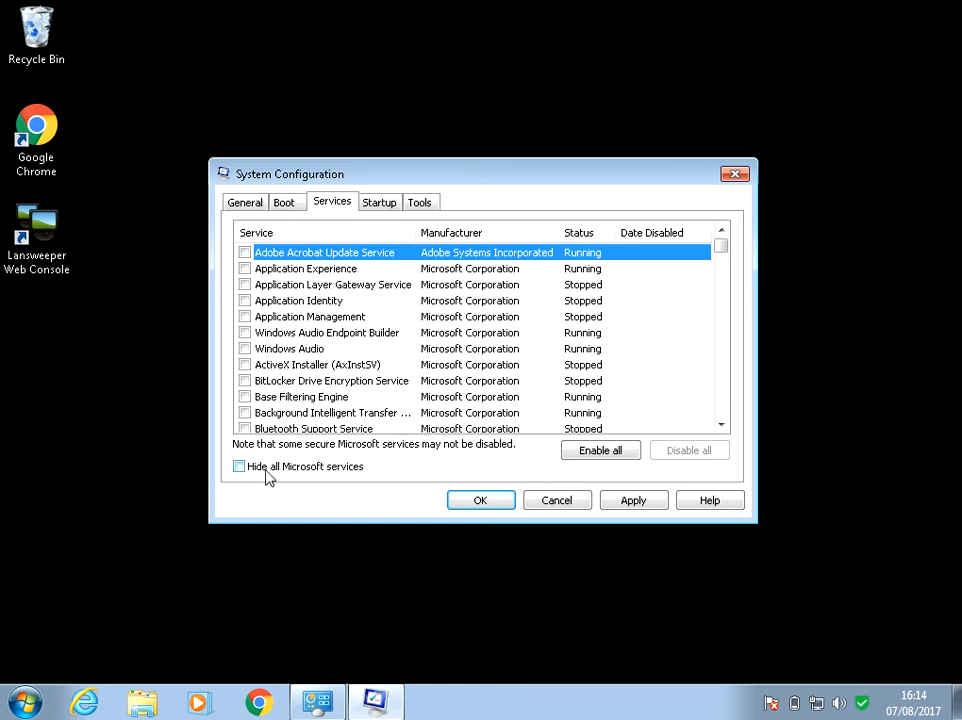
left_click(240, 466)
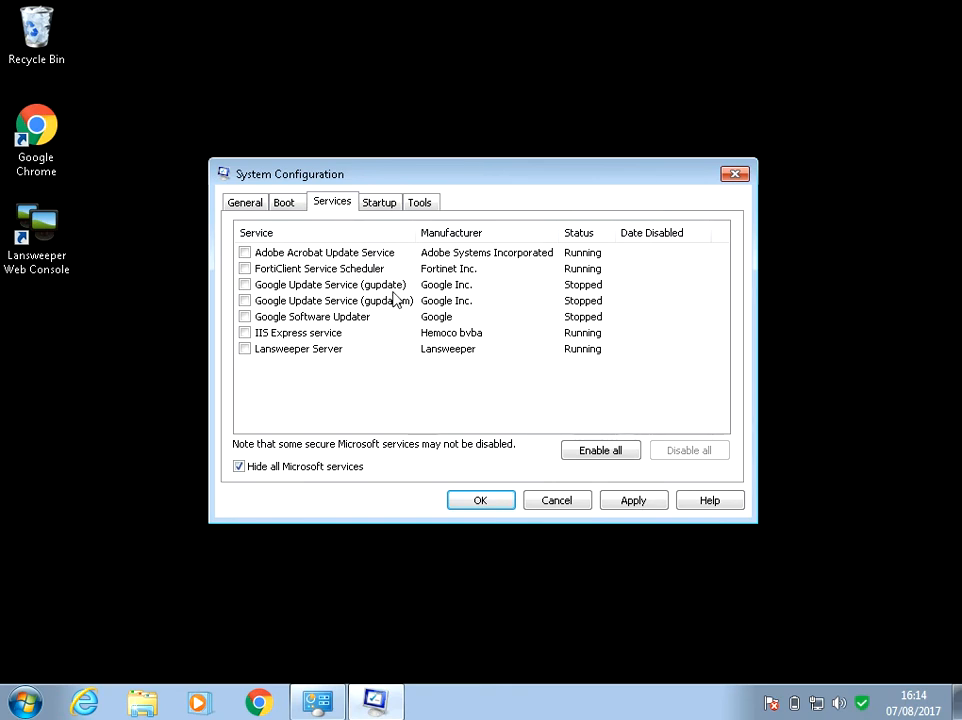
left_click(324, 252)
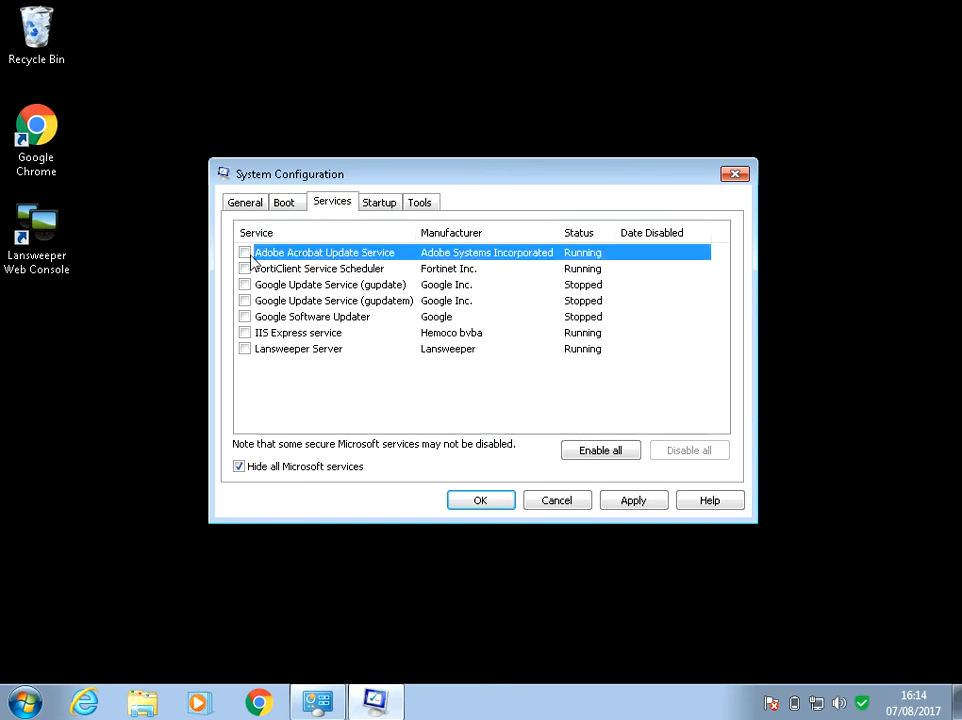
mouse_move(348, 268)
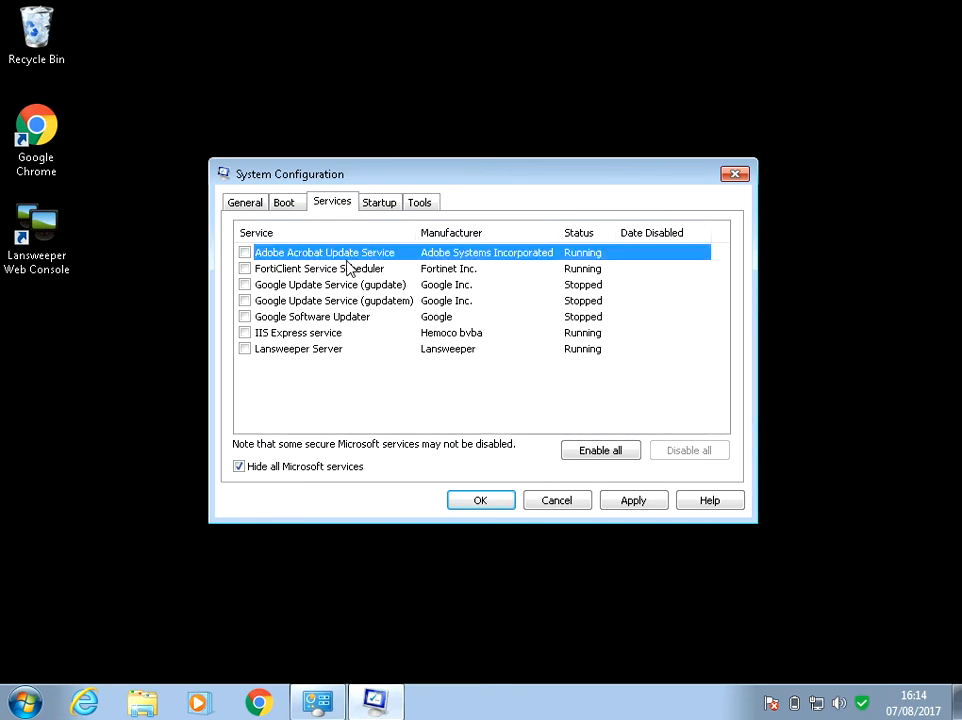
mouse_move(324, 284)
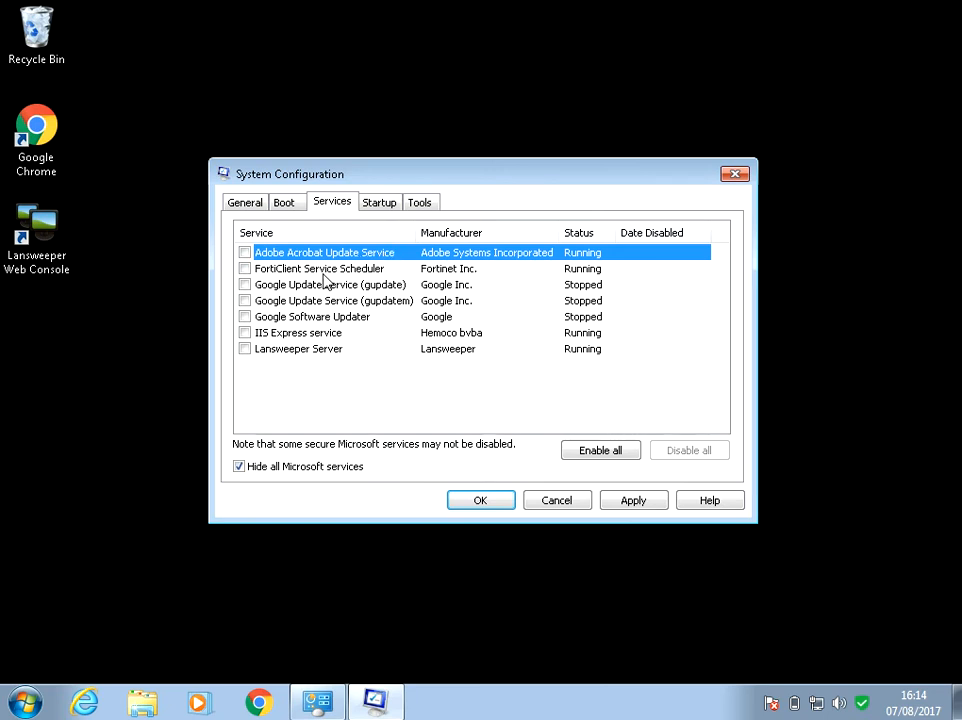
left_click(320, 268)
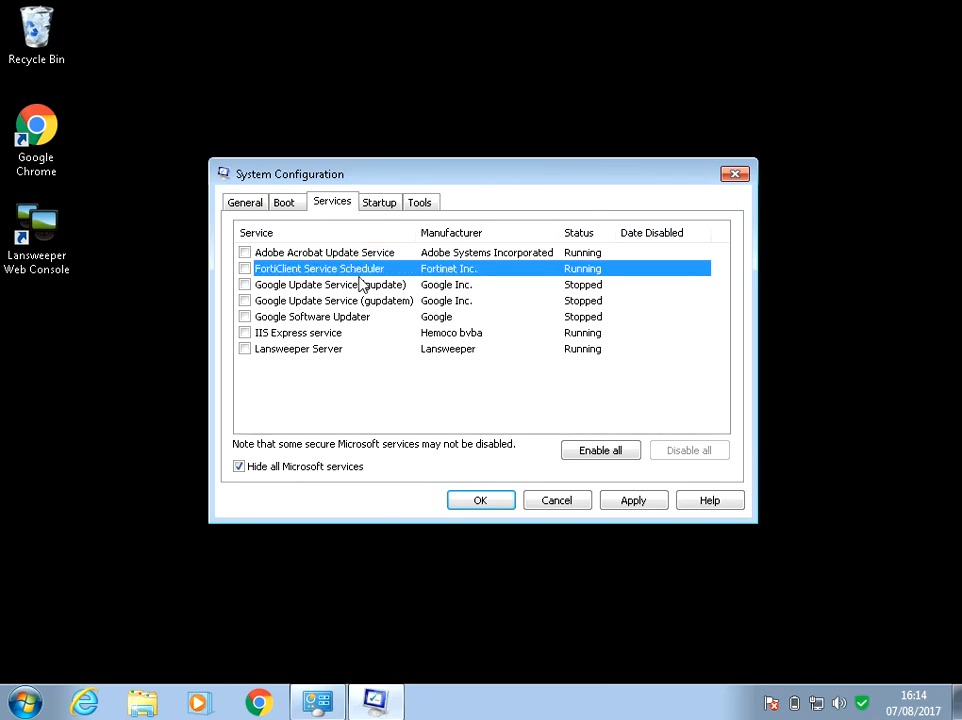
mouse_move(244, 204)
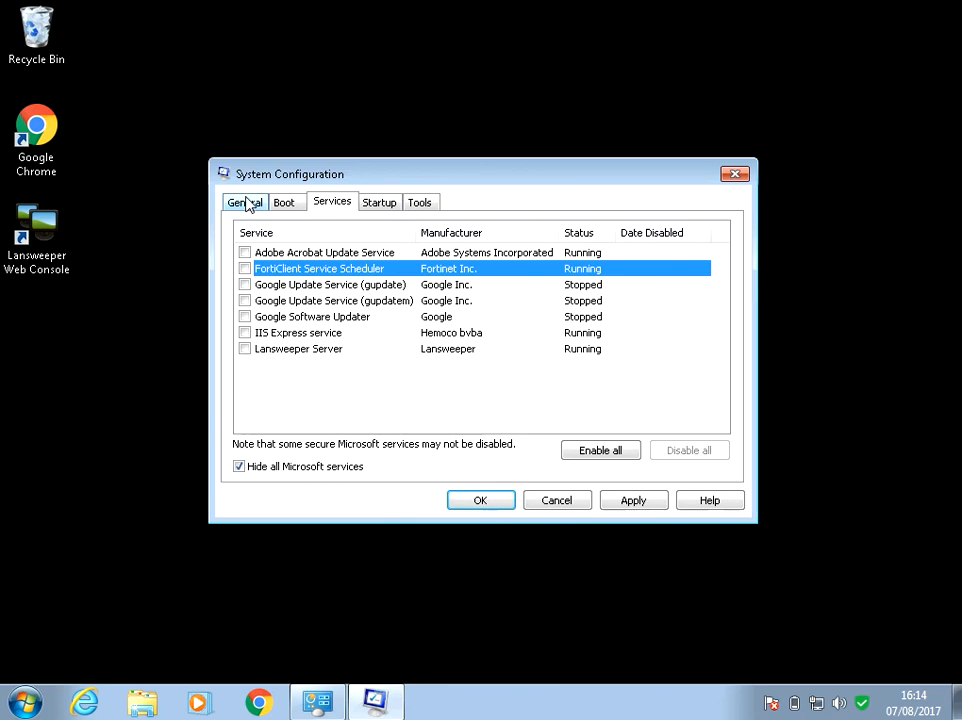
Step: Return to General showing Selective startup with services and startup items unchecked
left_click(244, 202)
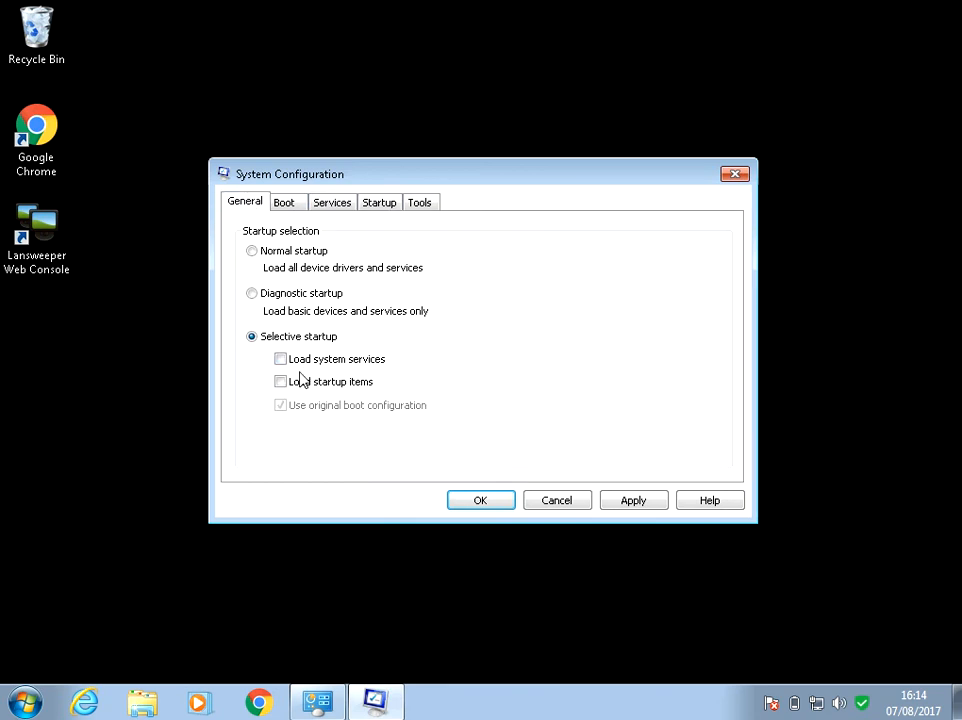
mouse_move(420, 488)
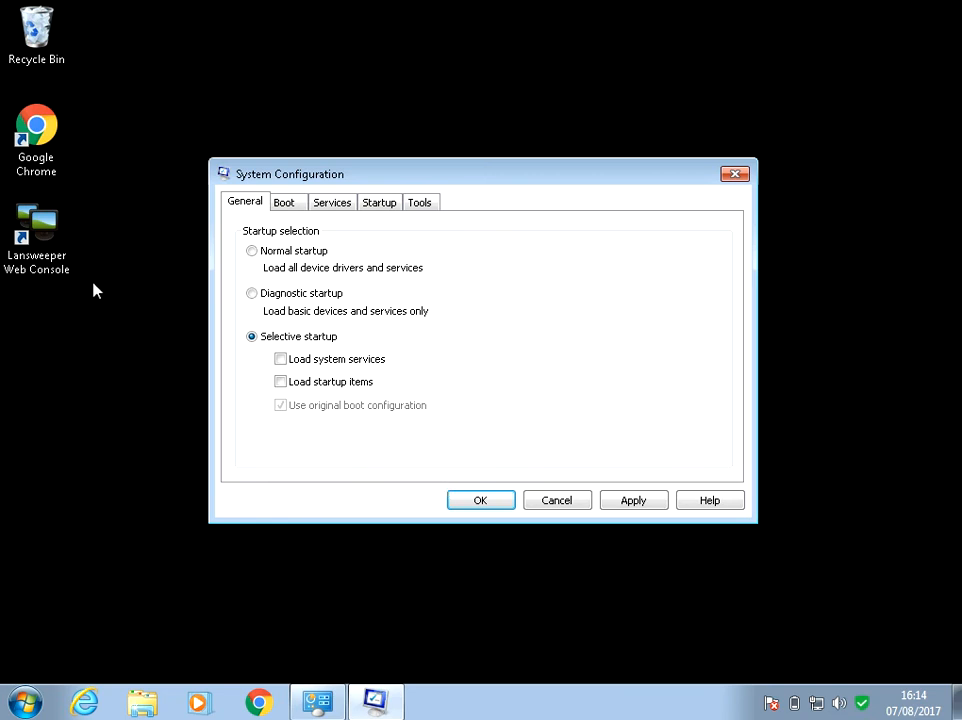
left_click(36, 230)
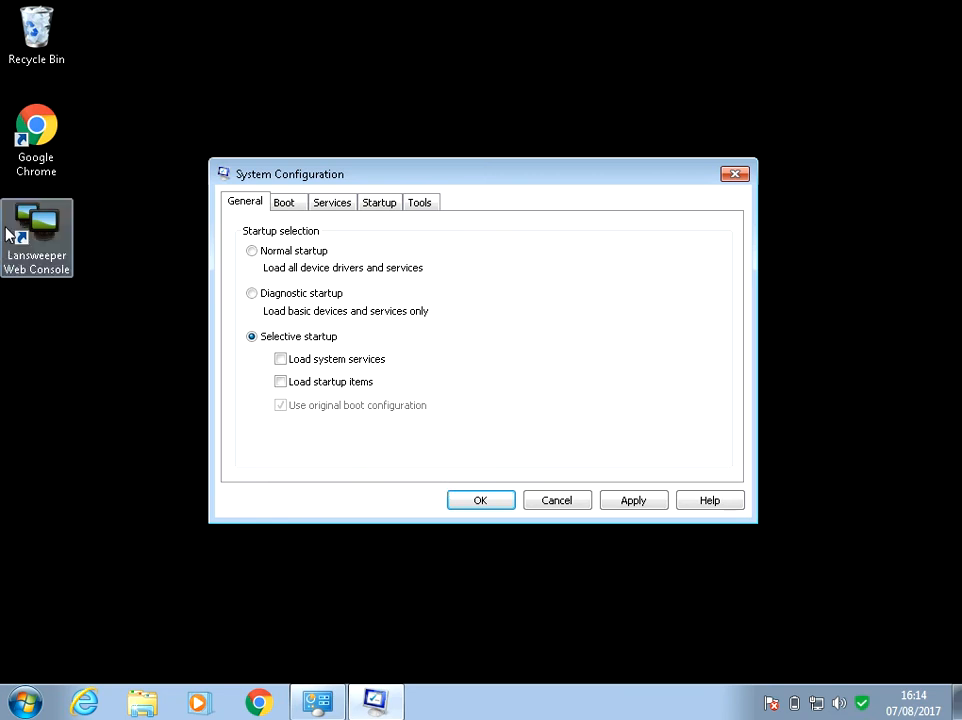